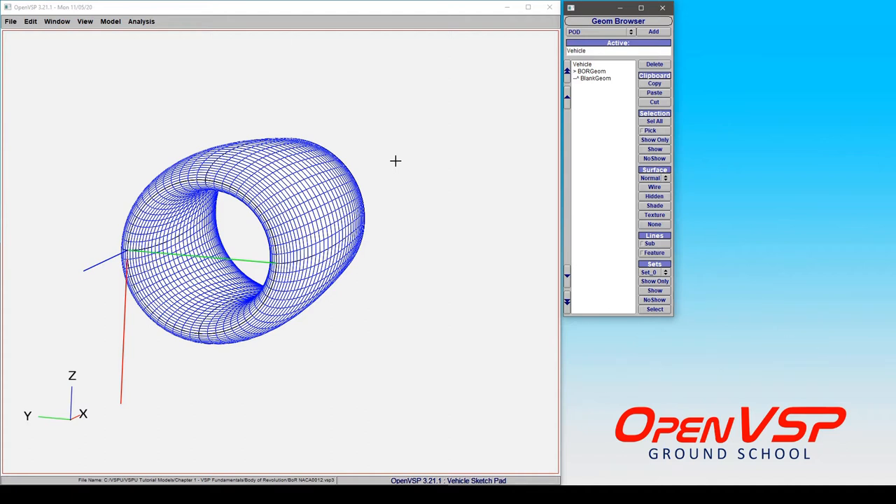
mouse_move(130, 253)
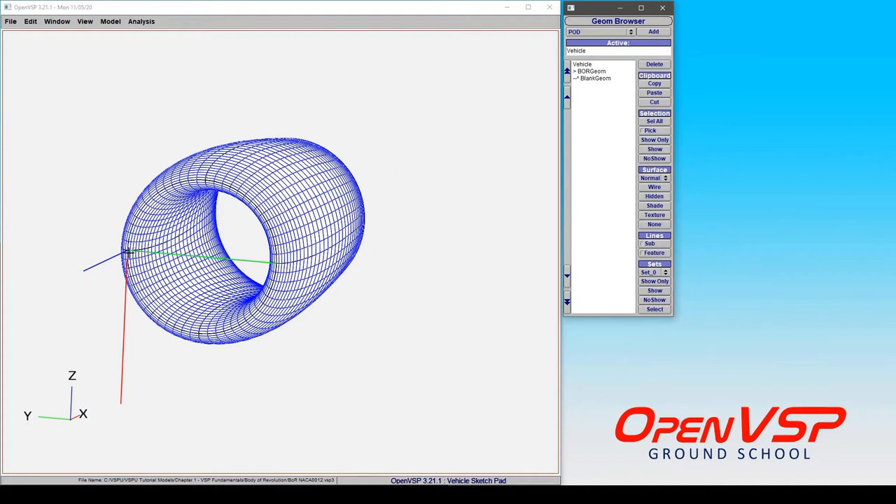
mouse_move(138, 260)
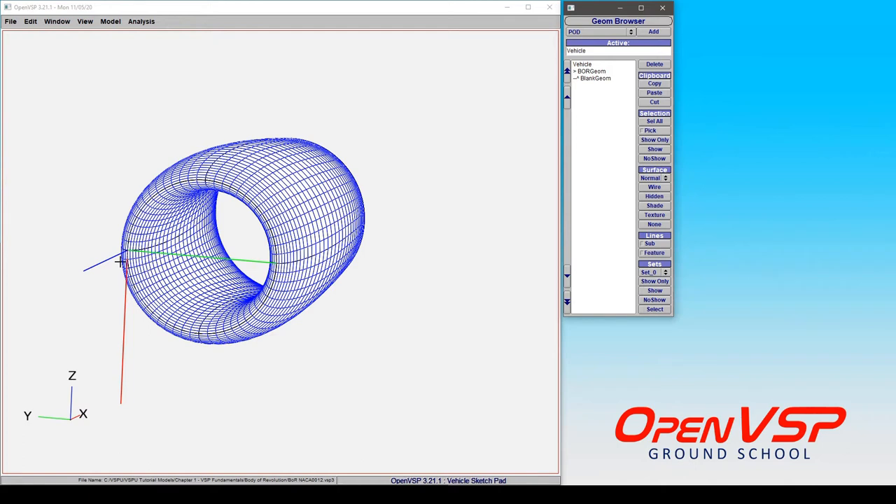
- Select BORGeom and lower its Num_U tessellation to 2
click(590, 70)
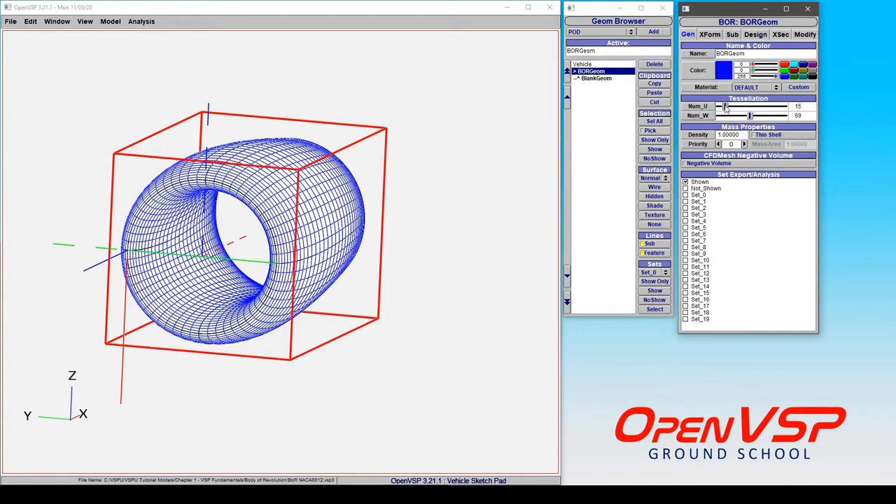
drag(749, 106, 718, 106)
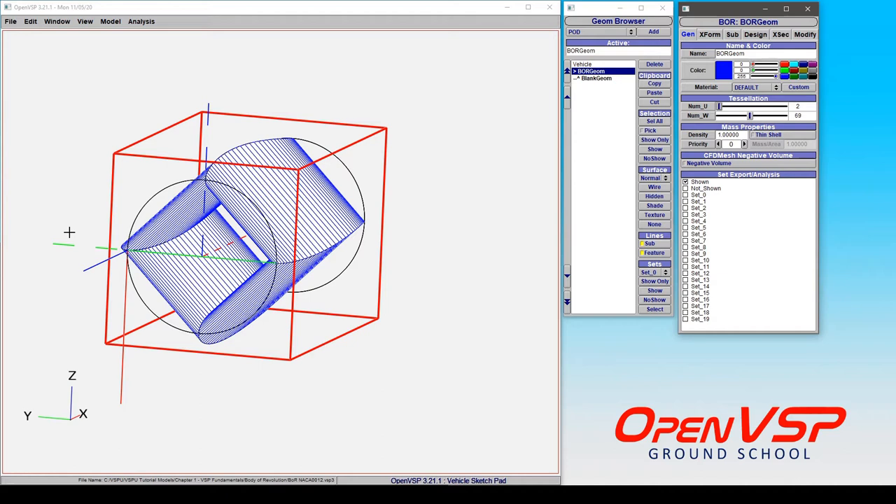
mouse_move(137, 273)
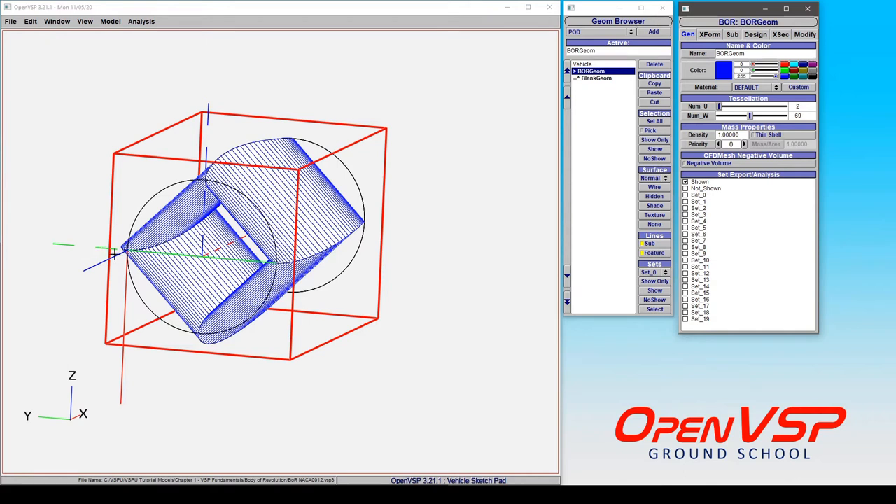
mouse_move(126, 261)
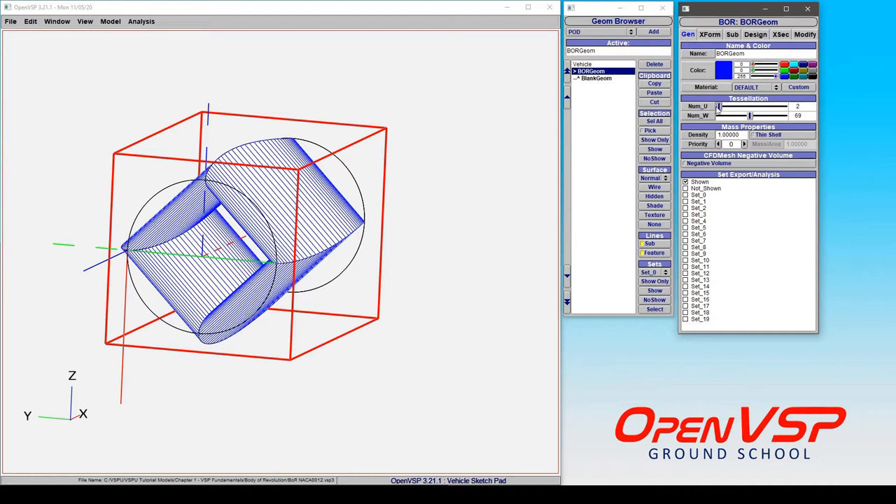
- Raise BORGeom's Num_U tessellation back to 15 and select BlankGeom
drag(720, 106, 749, 106)
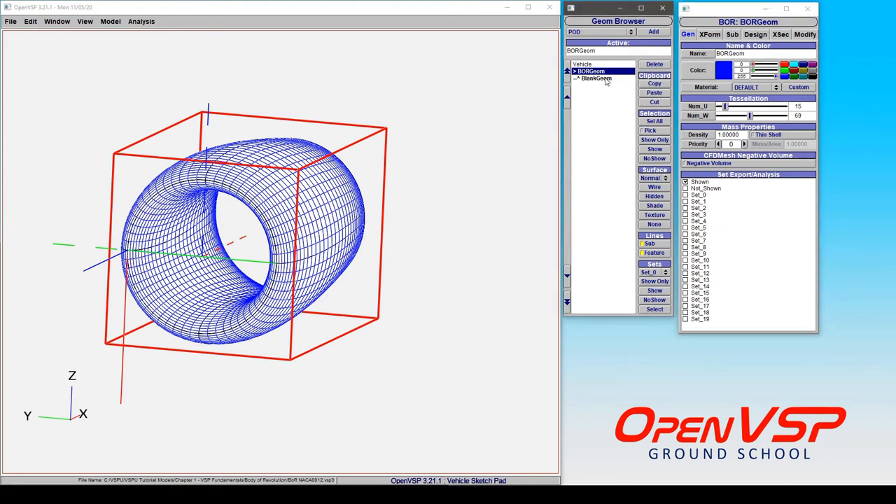
click(594, 77)
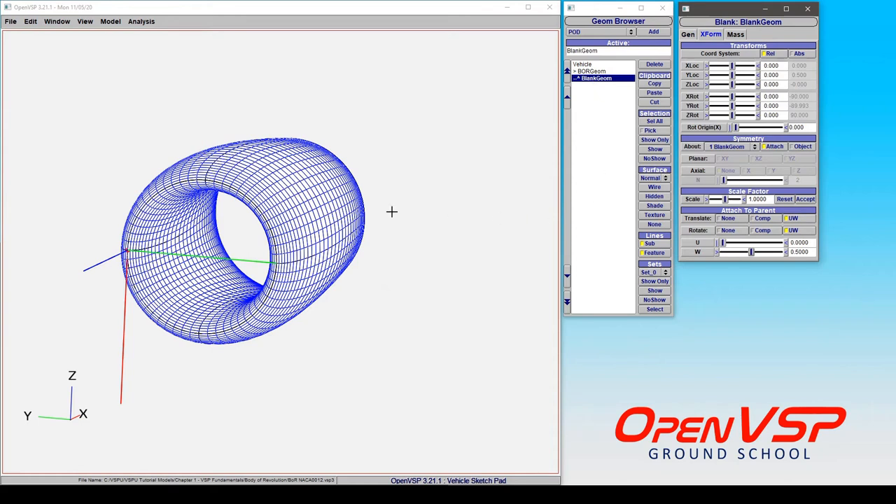
mouse_move(163, 233)
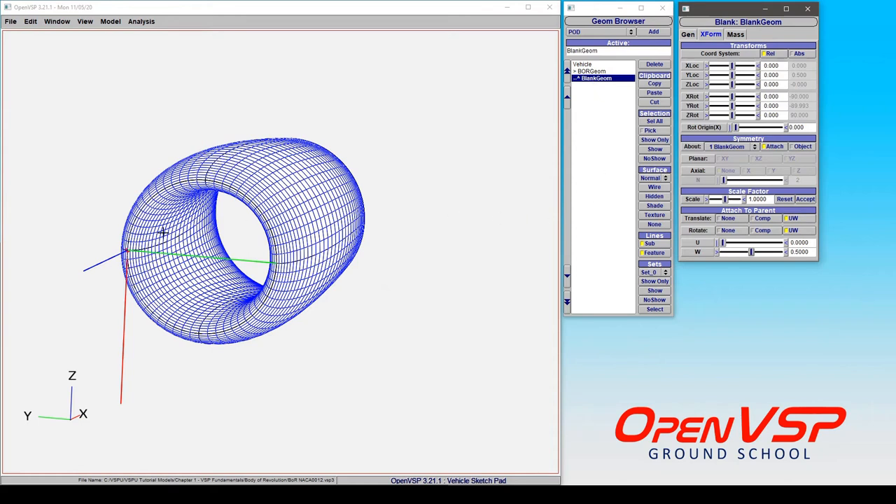
mouse_move(128, 253)
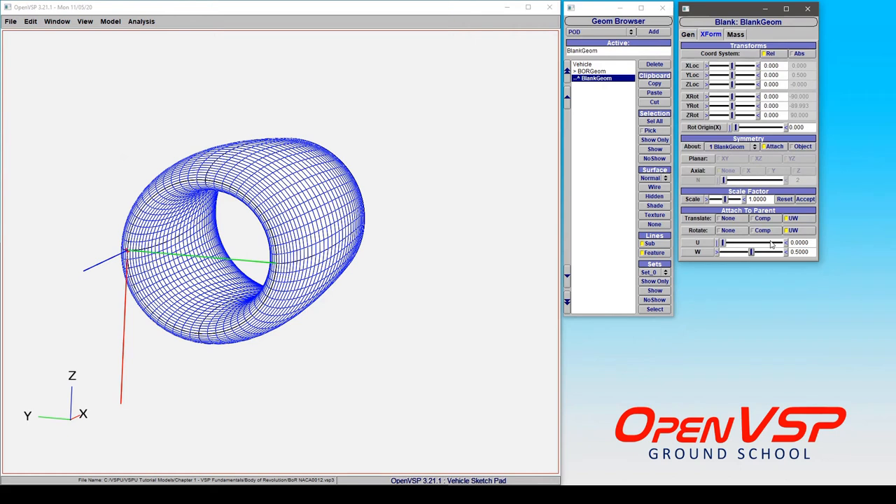
mouse_move(725, 243)
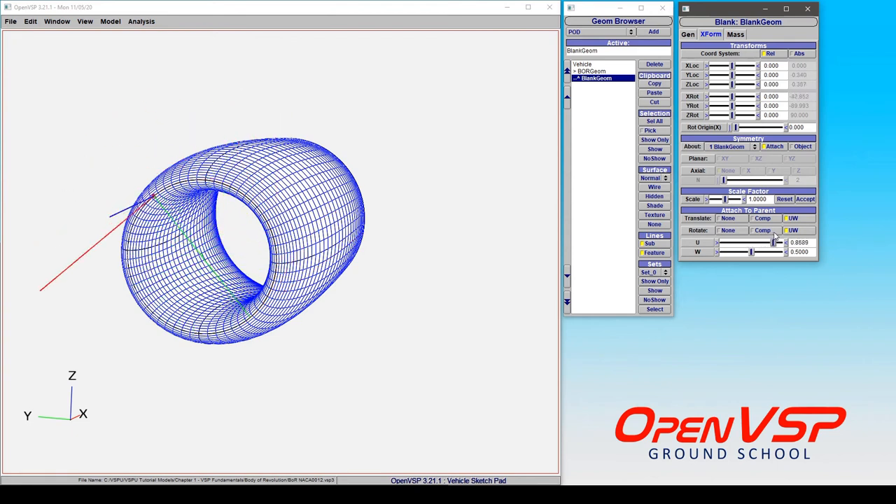
- Slide BlankGeom's Attach To Parent U value along the nacelle, ending at 0
drag(773, 242, 761, 242)
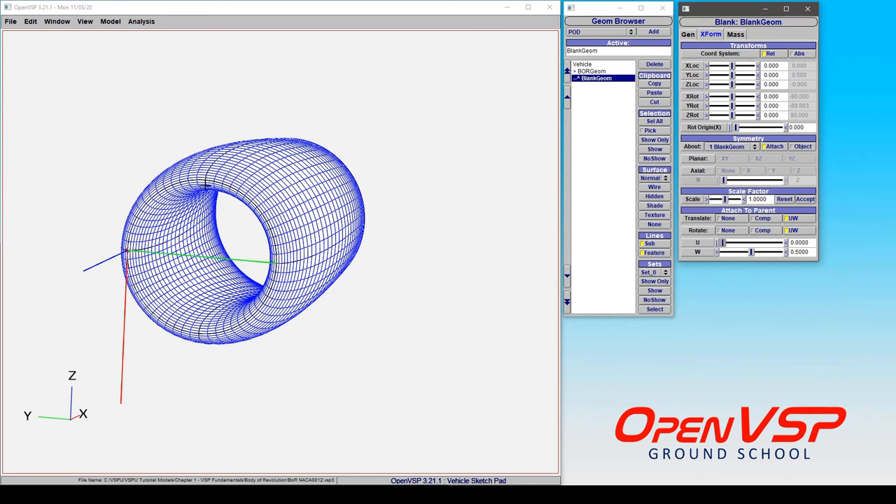
mouse_move(189, 151)
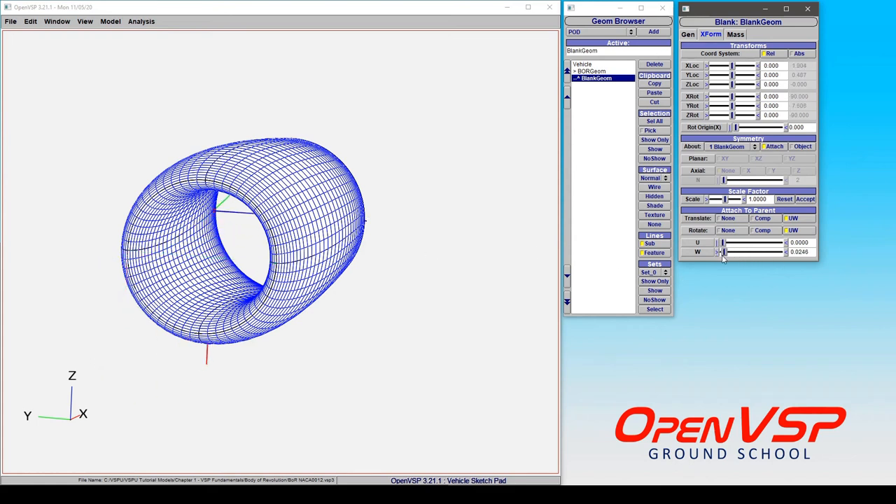
- Slide BlankGeom's Attach To Parent W value around the nacelle to about 0.57
drag(726, 252, 752, 252)
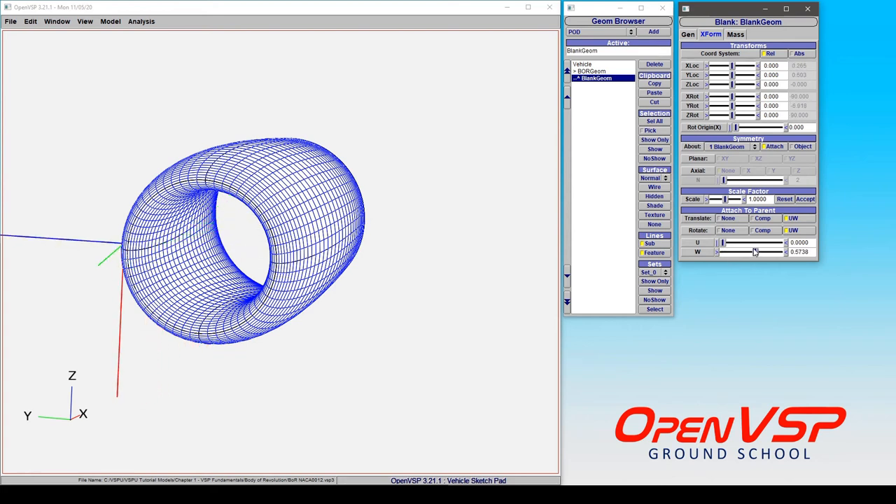